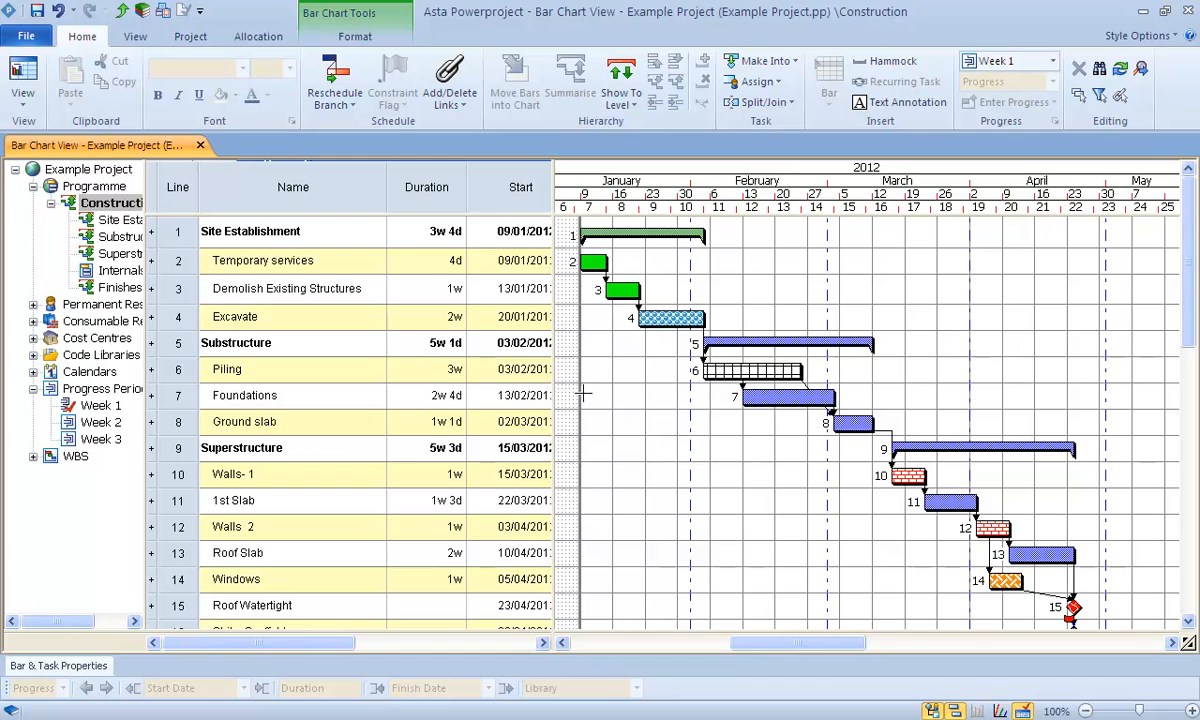
mouse_move(640, 358)
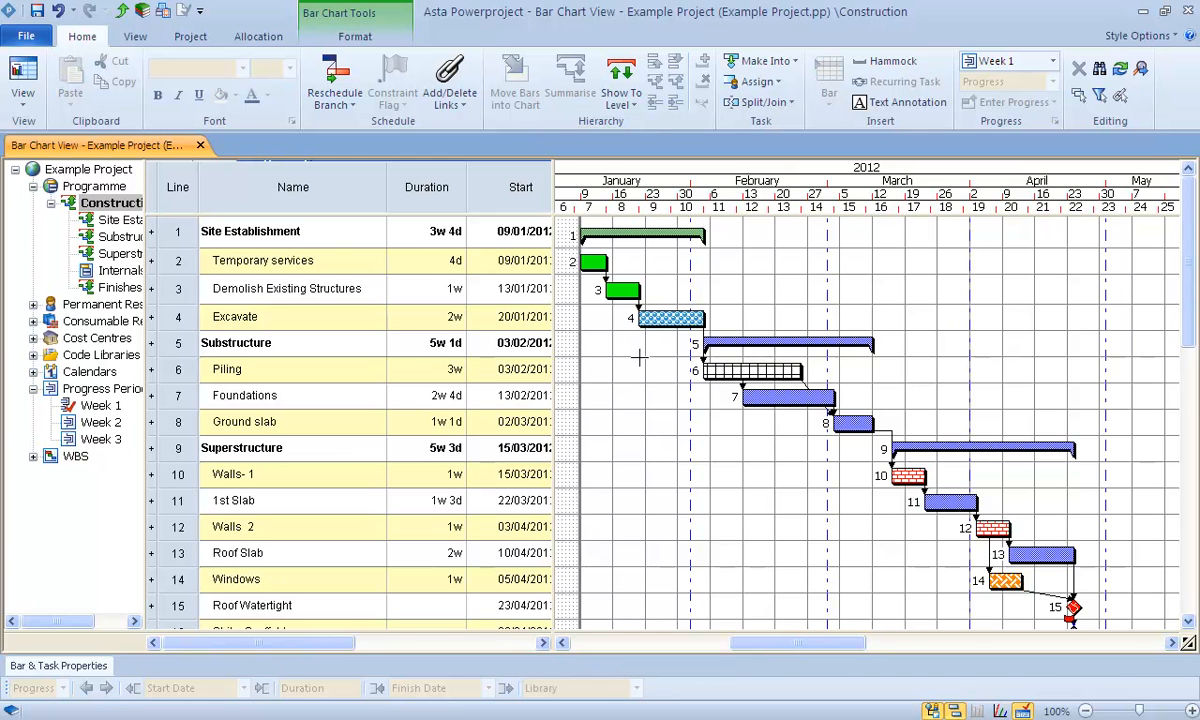
mouse_move(356, 36)
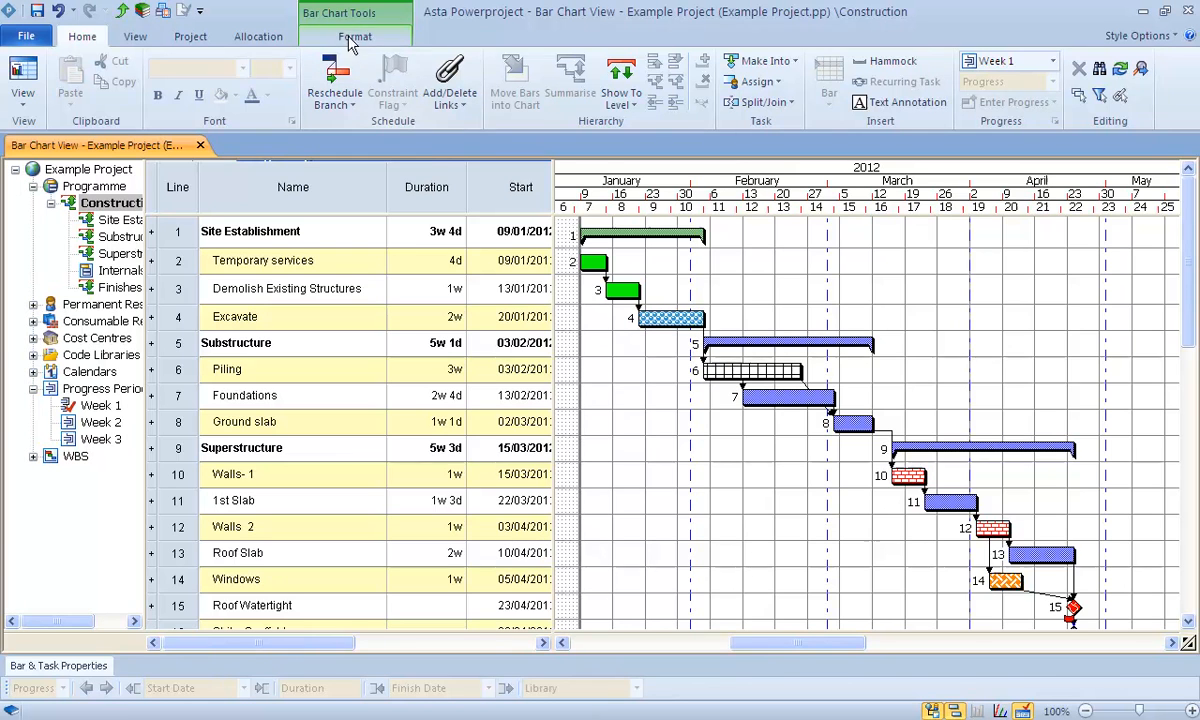
Turn on progress display on the task bars from the Bar Chart Format options
click(356, 36)
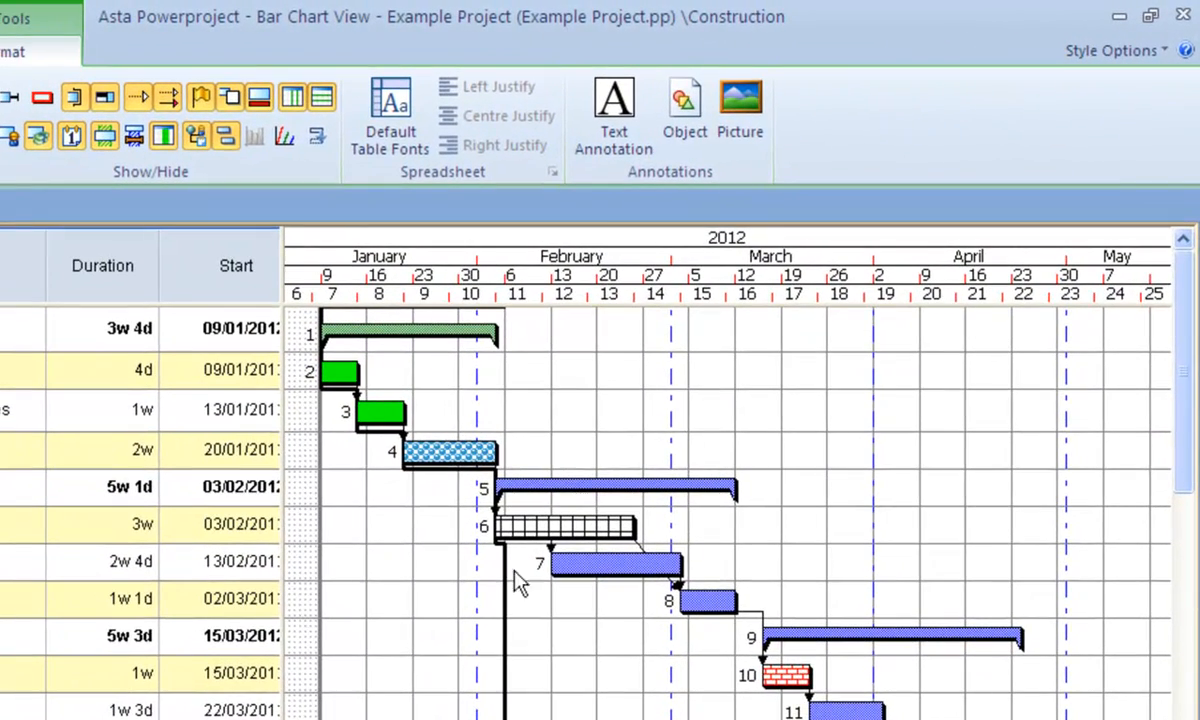
mouse_move(368, 540)
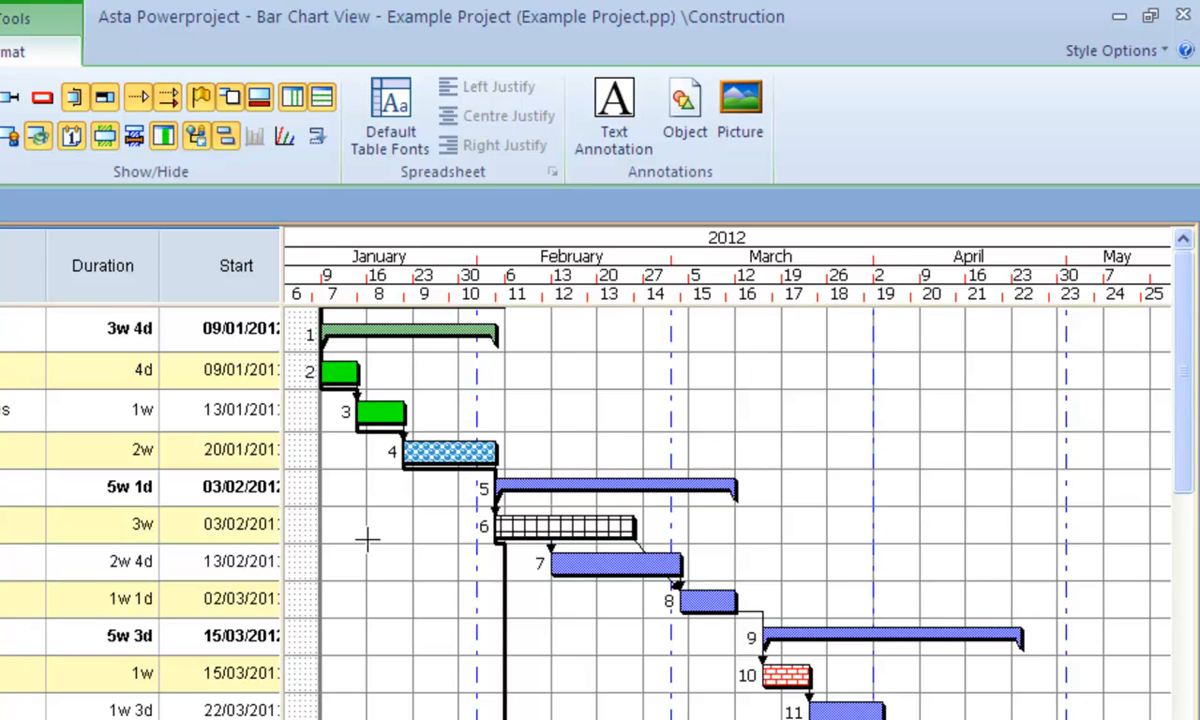
click(340, 372)
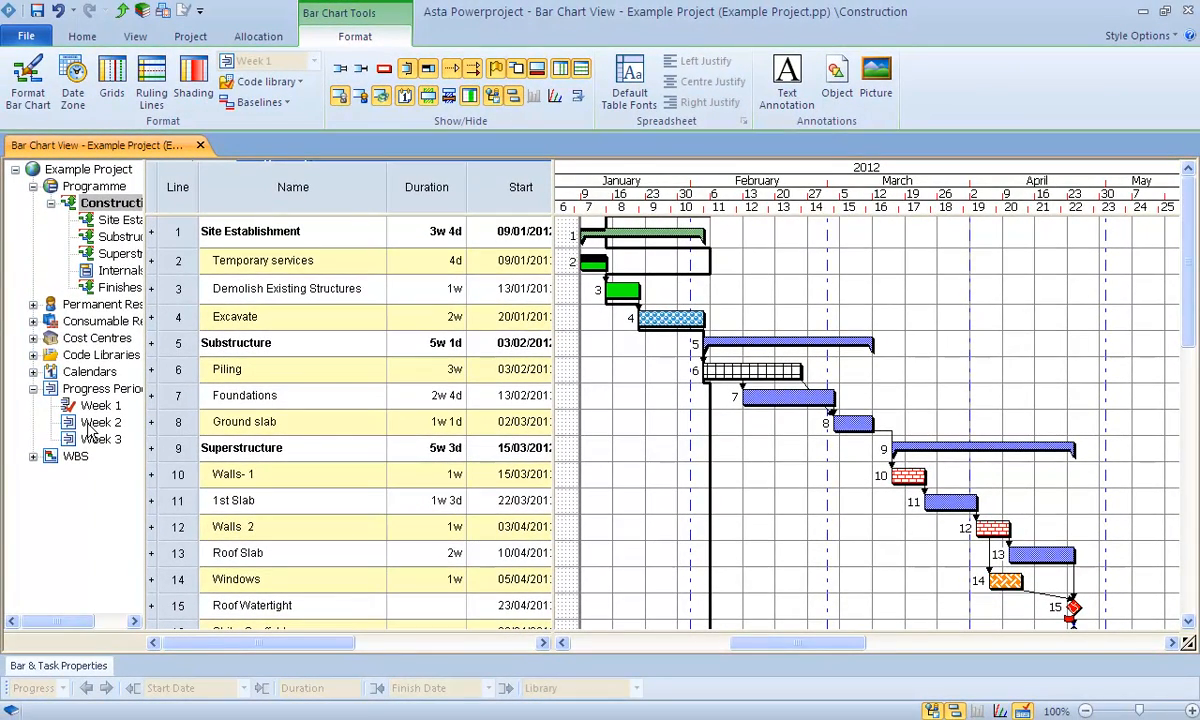
Set Week 2 under Progress Periods as the Progress Entry Period
click(100, 420)
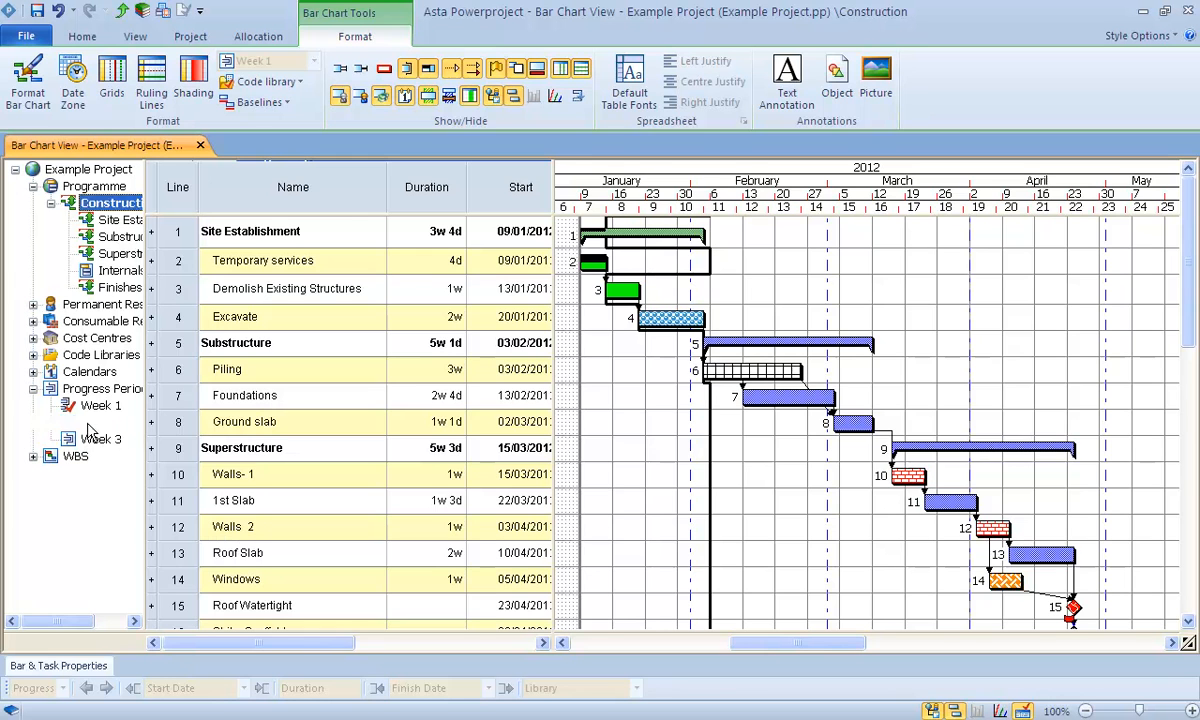
right_click(100, 422)
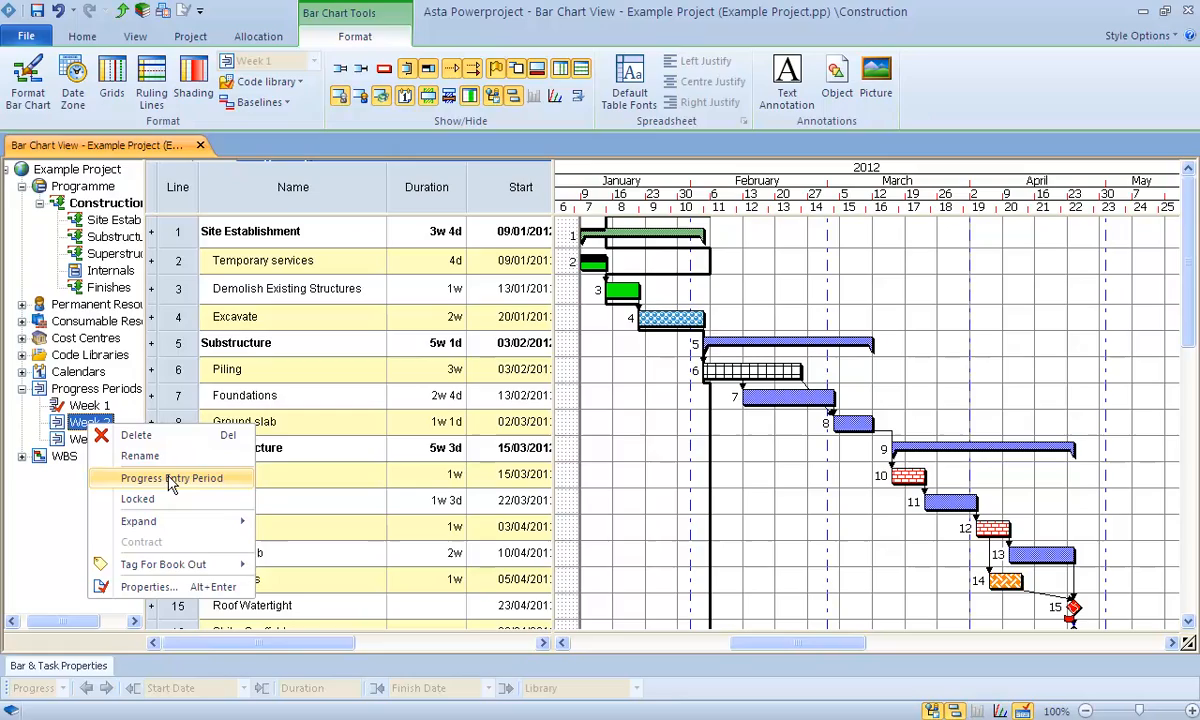
click(170, 478)
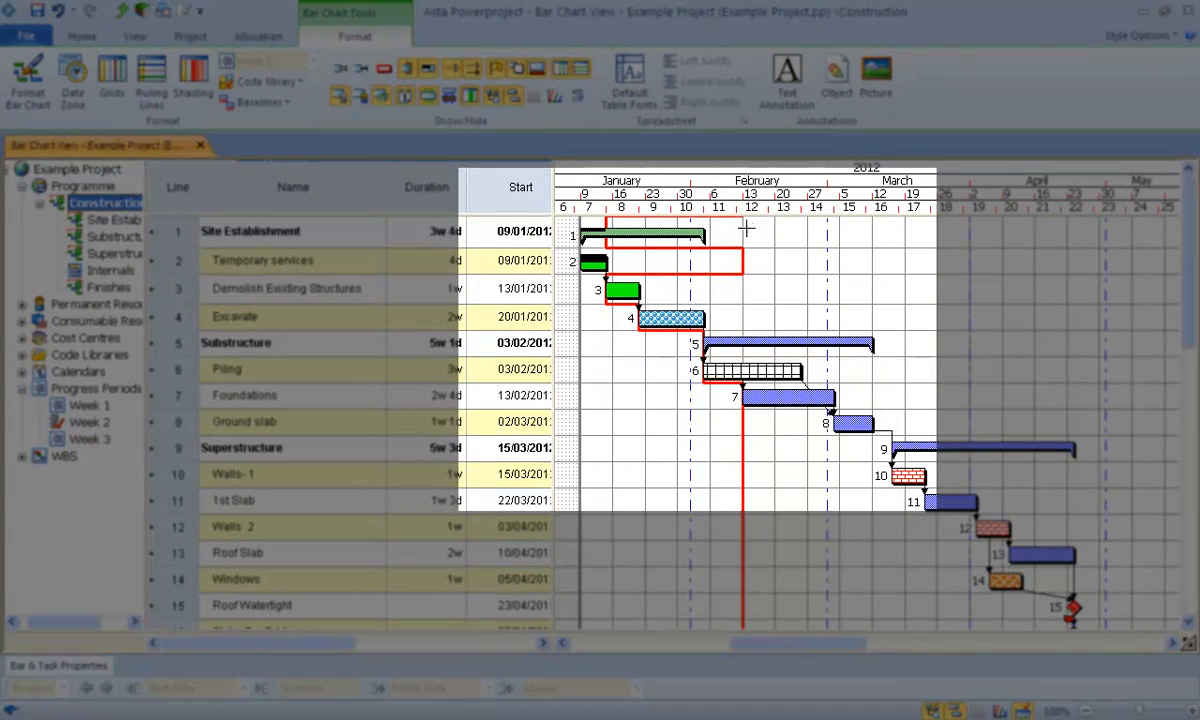
mouse_move(624, 432)
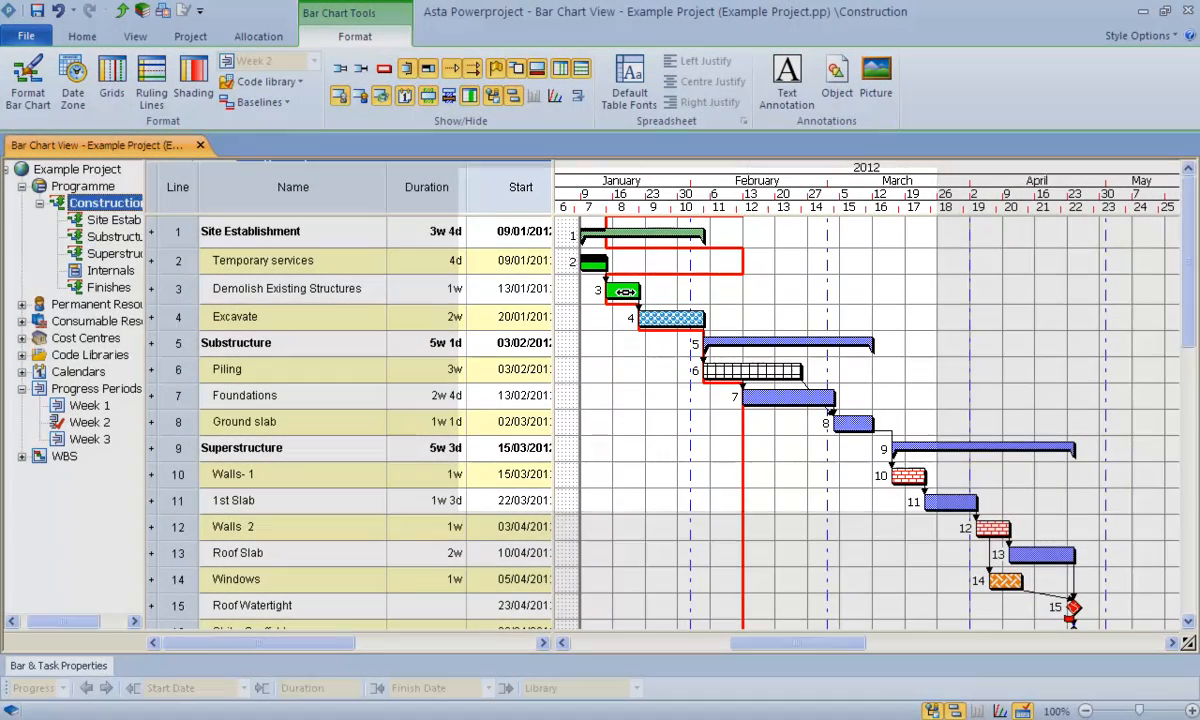
Enter partial progress on the Demolish Existing Structures bar for Week 2
click(624, 292)
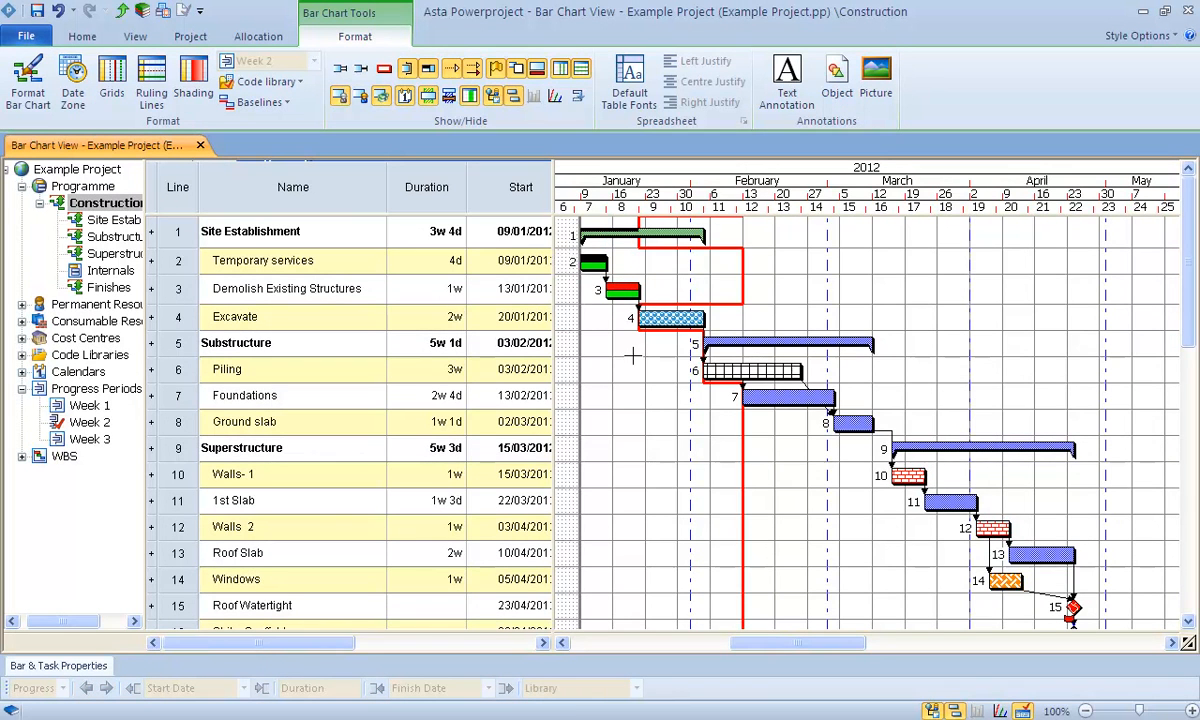
mouse_move(532, 420)
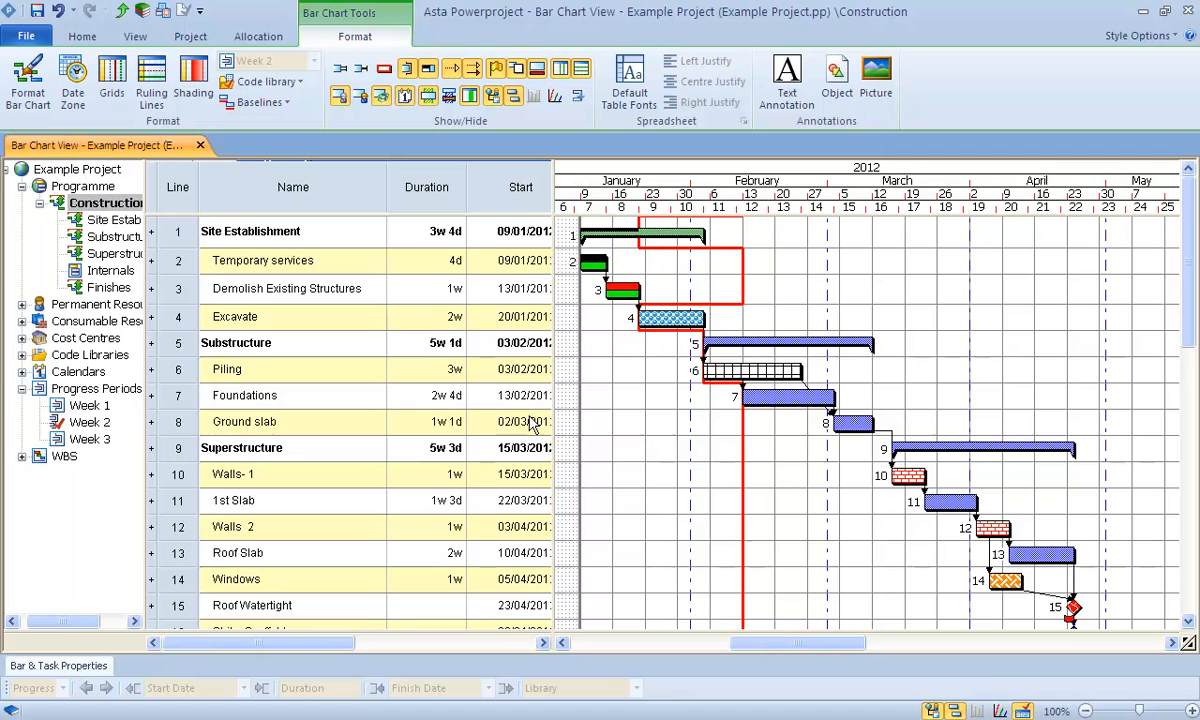
mouse_move(668, 428)
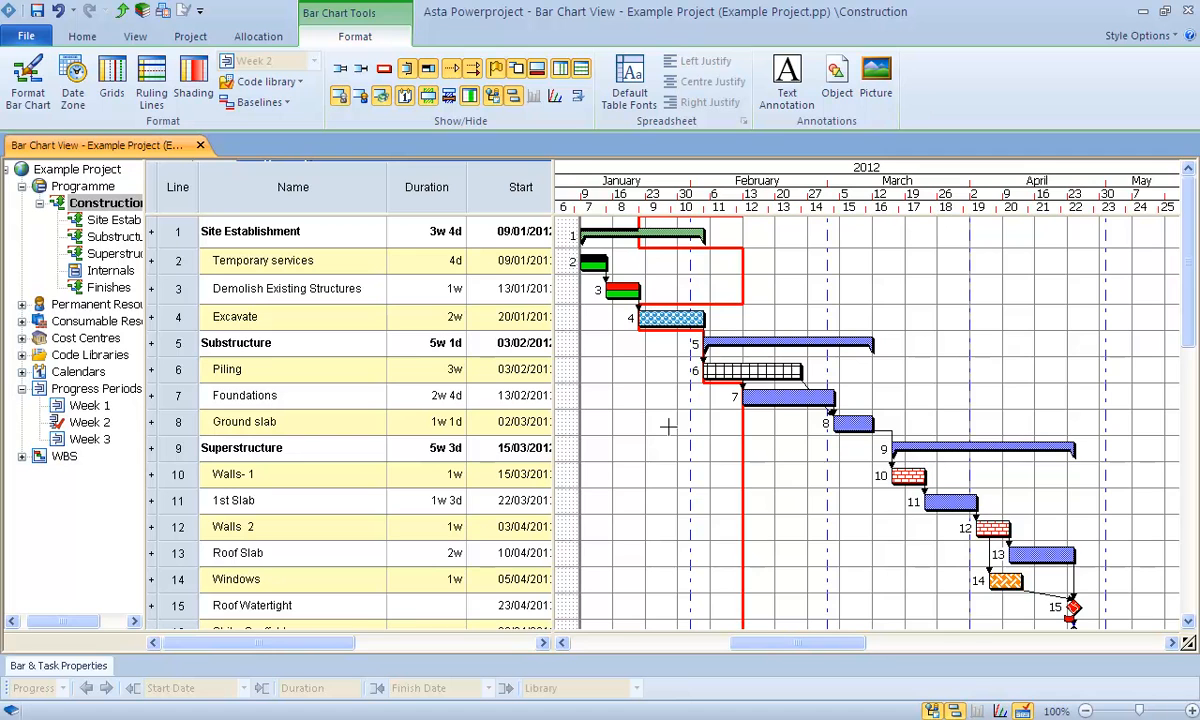
mouse_move(336, 420)
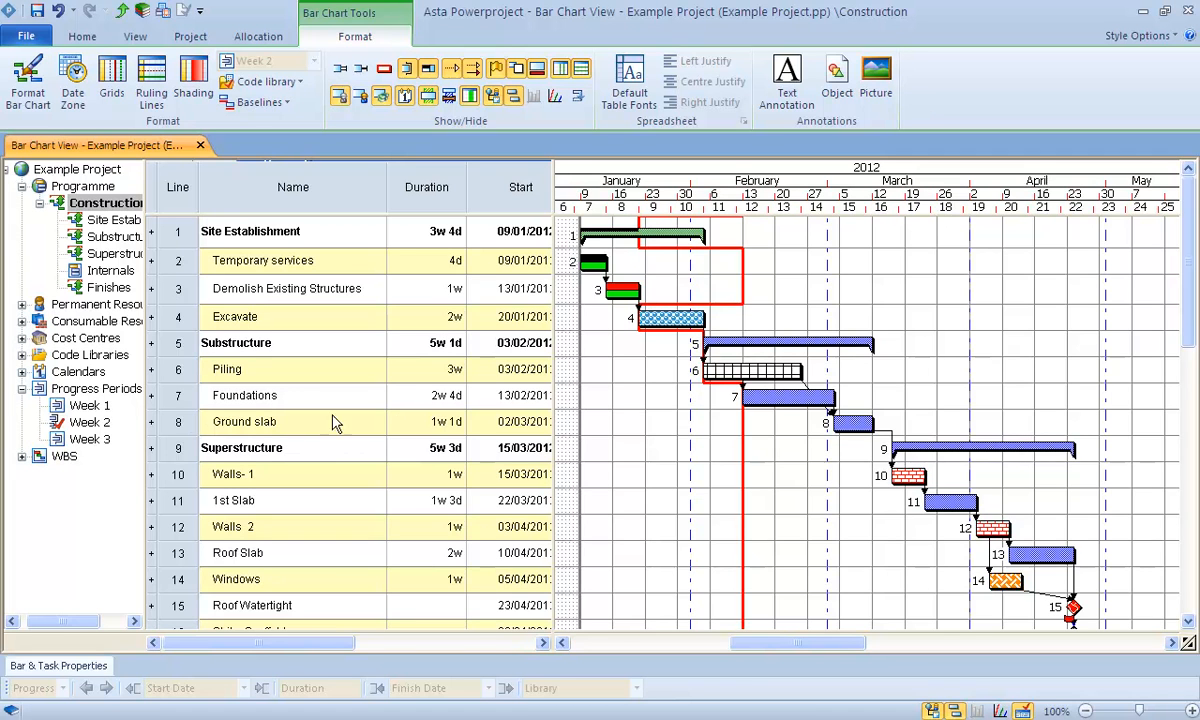